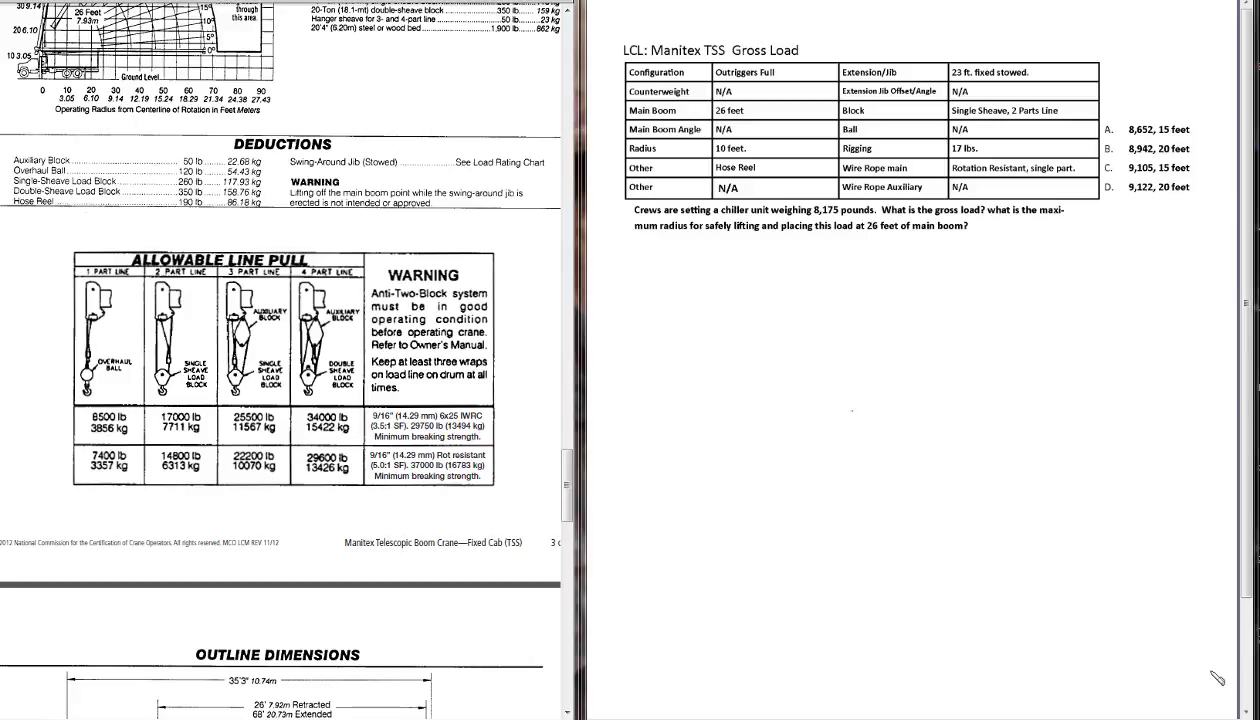
mouse_move(1245, 621)
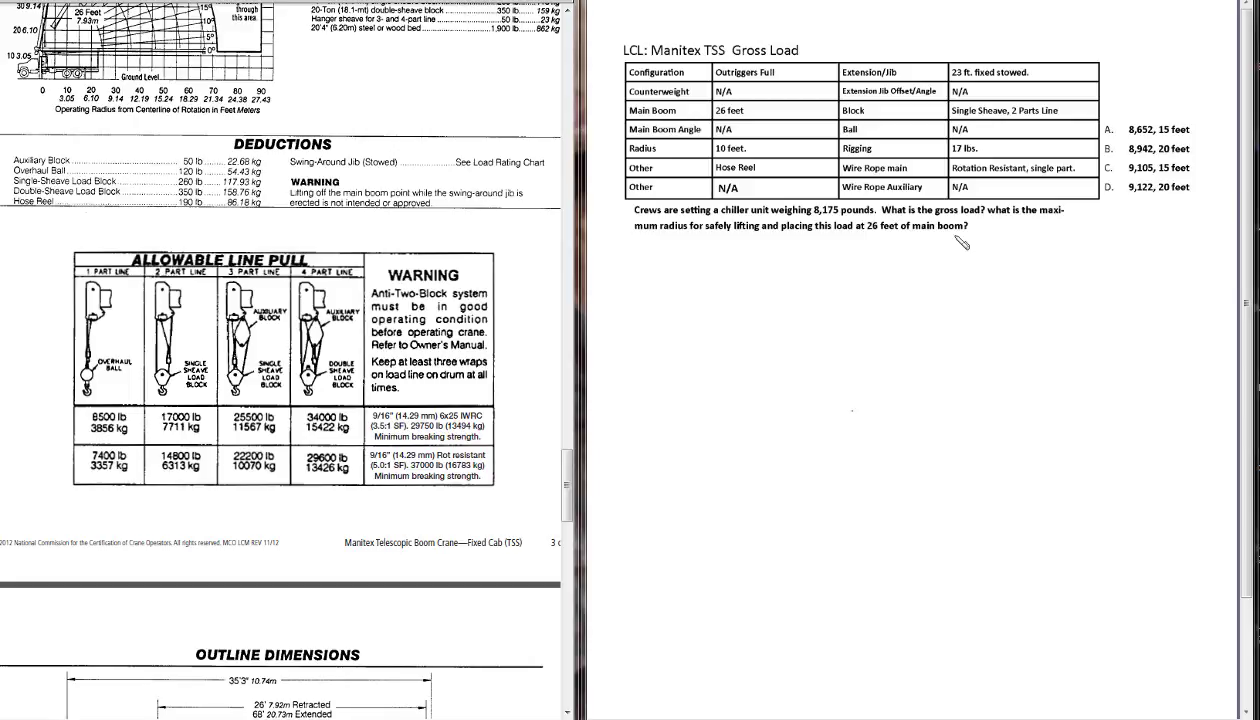
mouse_move(670, 520)
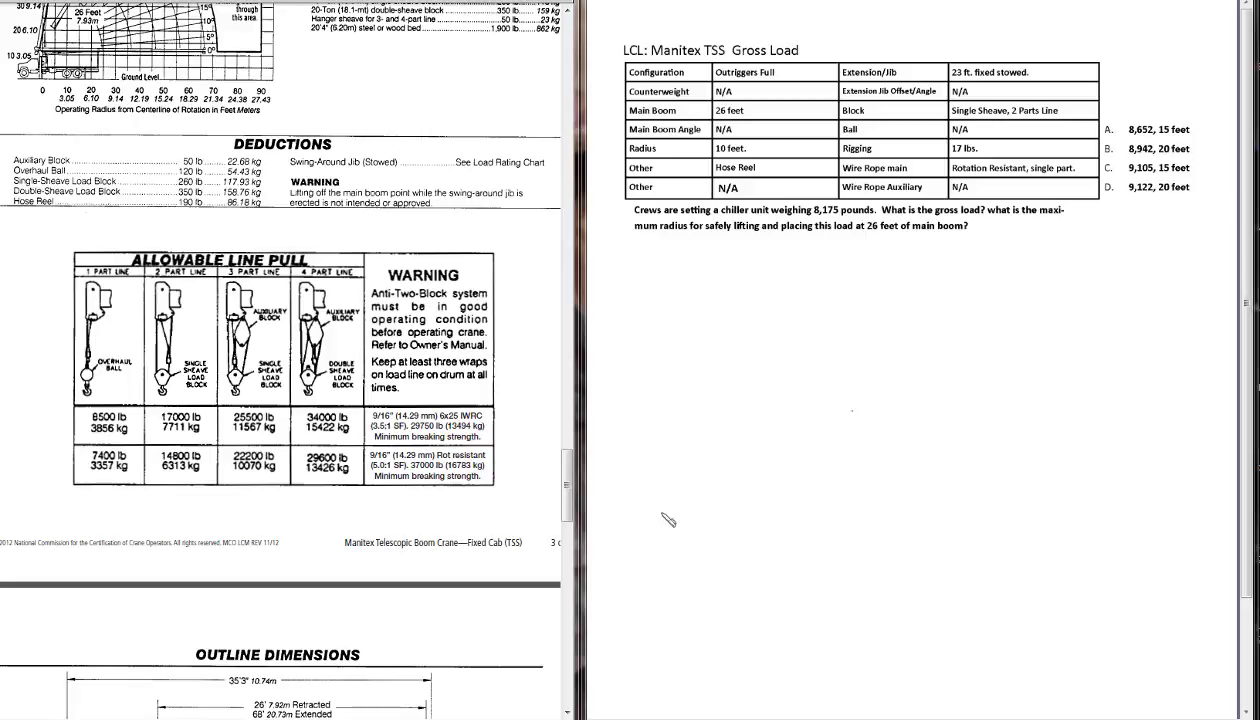
mouse_move(660, 255)
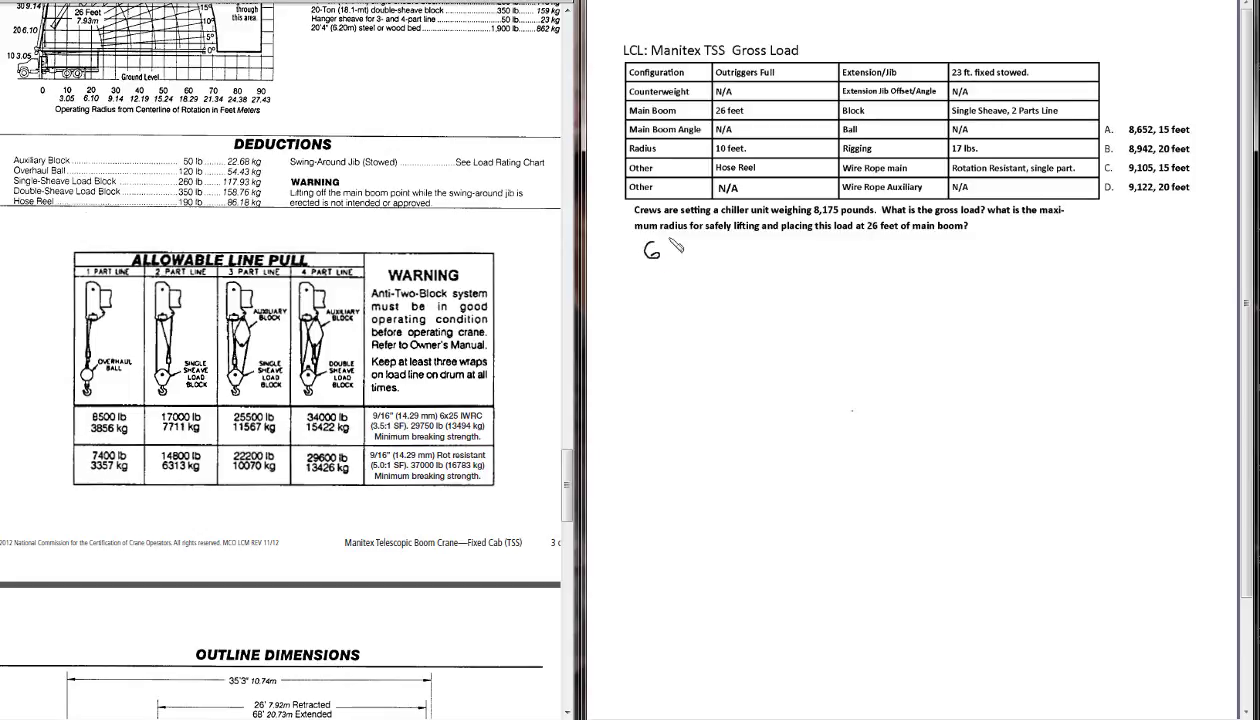
Step: Handwrite 'GL = LW + Ded' below the chiller-unit question
left_click_drag(652, 250, 690, 255)
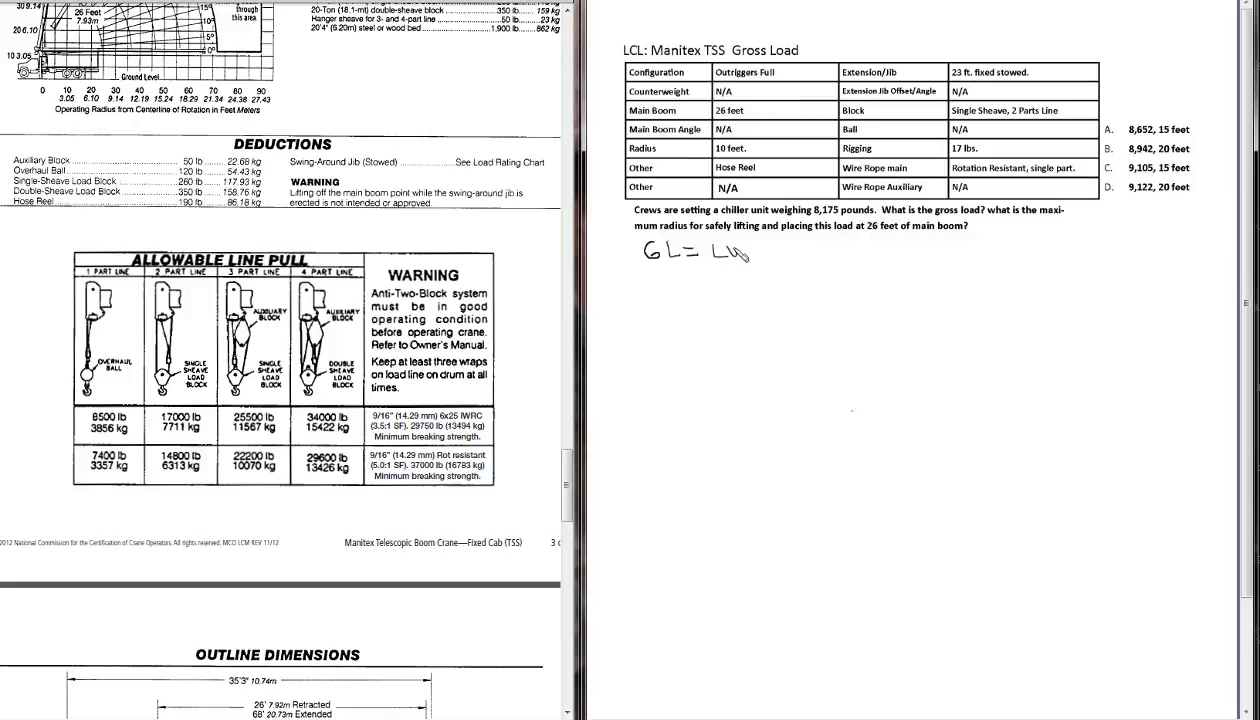
mouse_move(773, 256)
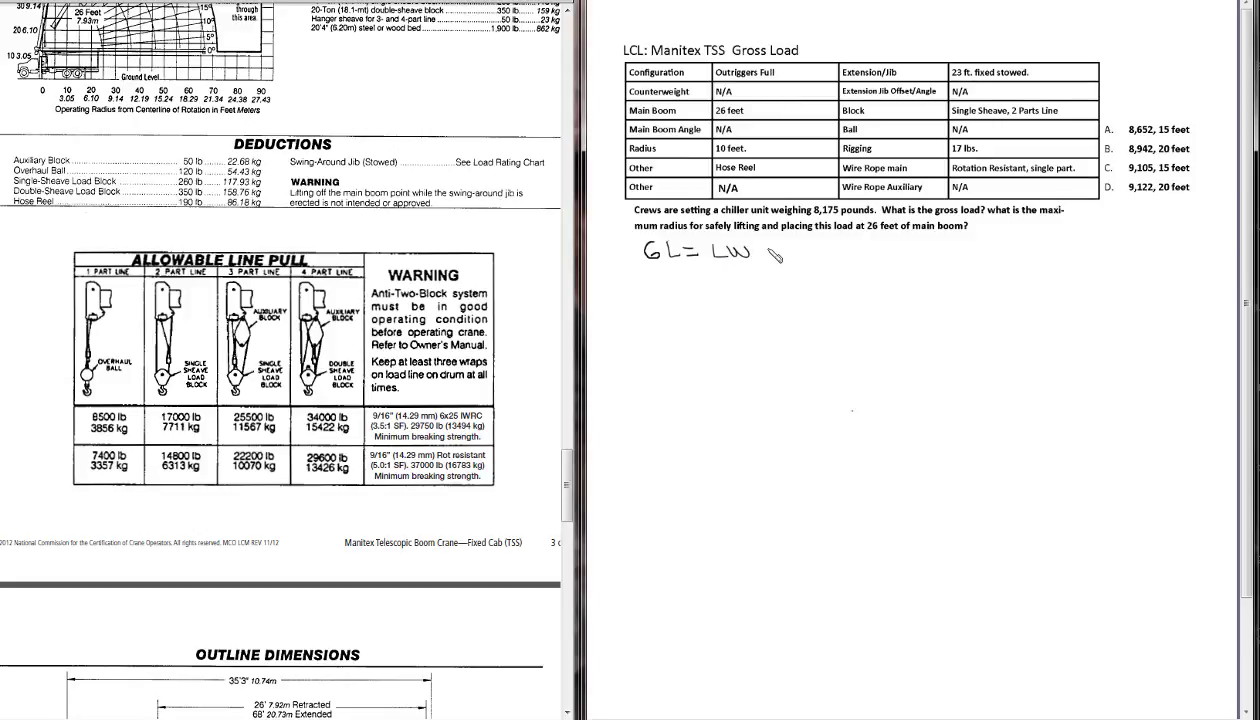
type("+ Ded")
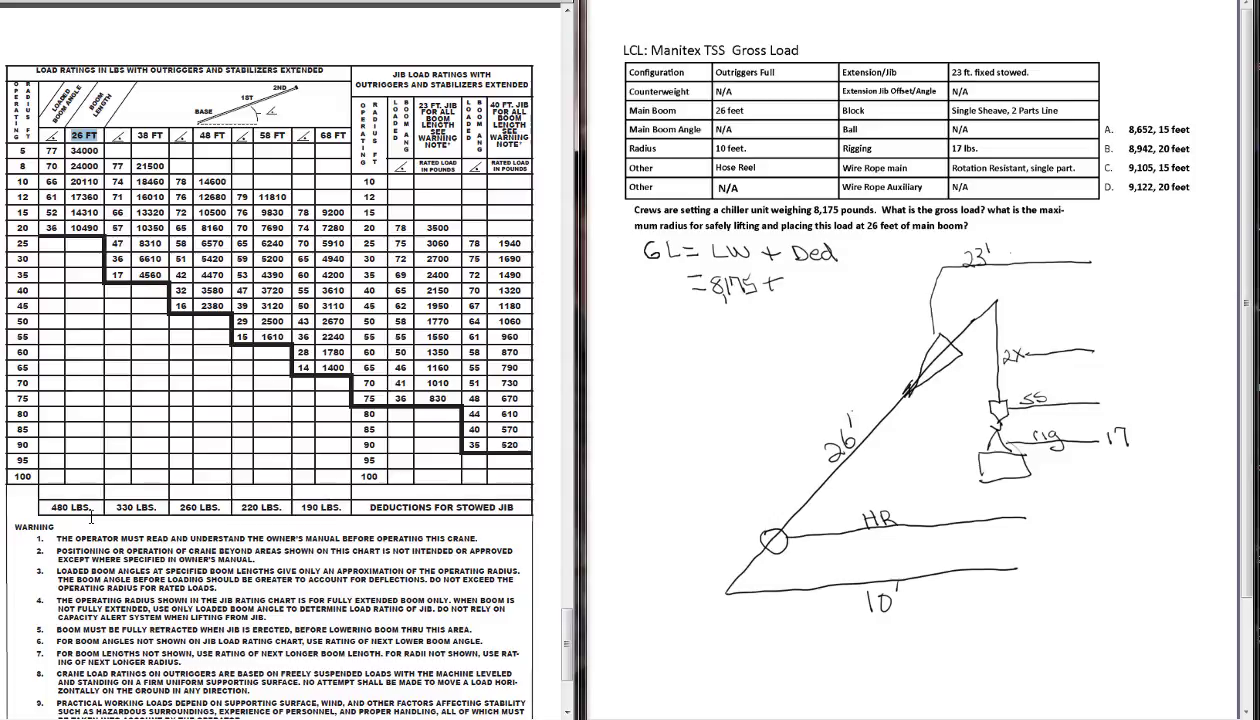
Step: Write 480 beside the 23-ft stowed jib on the crane sketch
type("480")
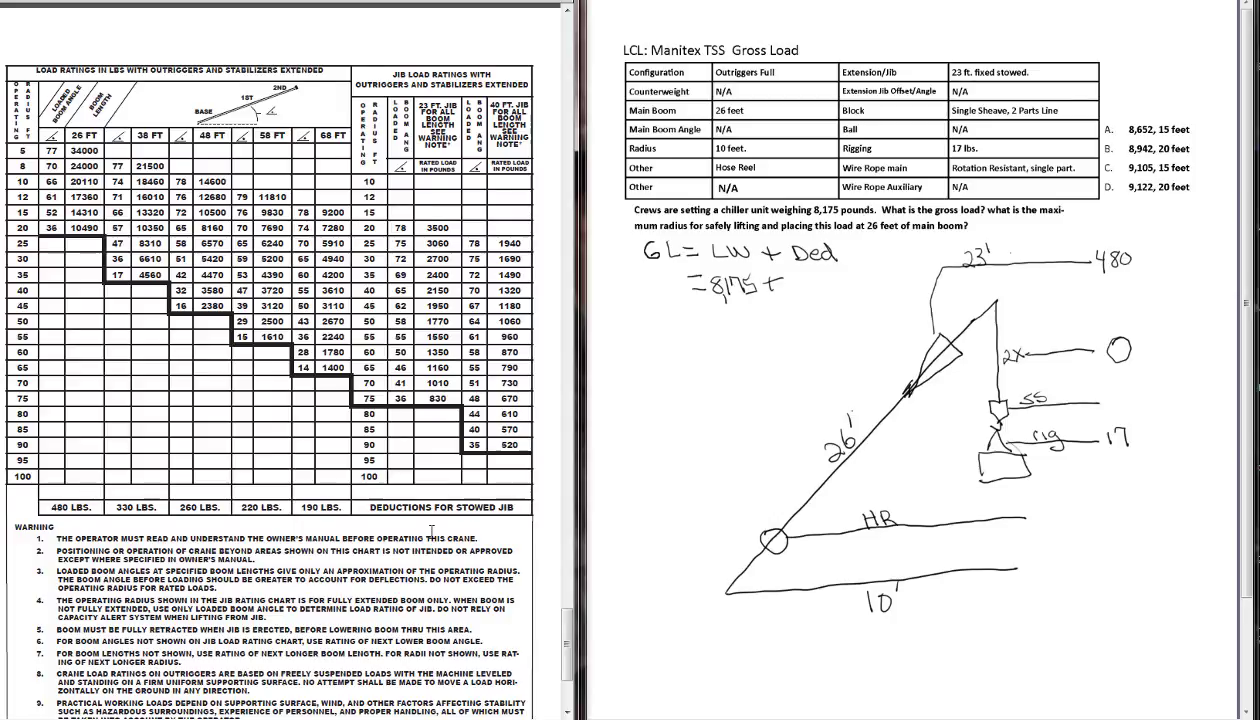
scroll("down", 3)
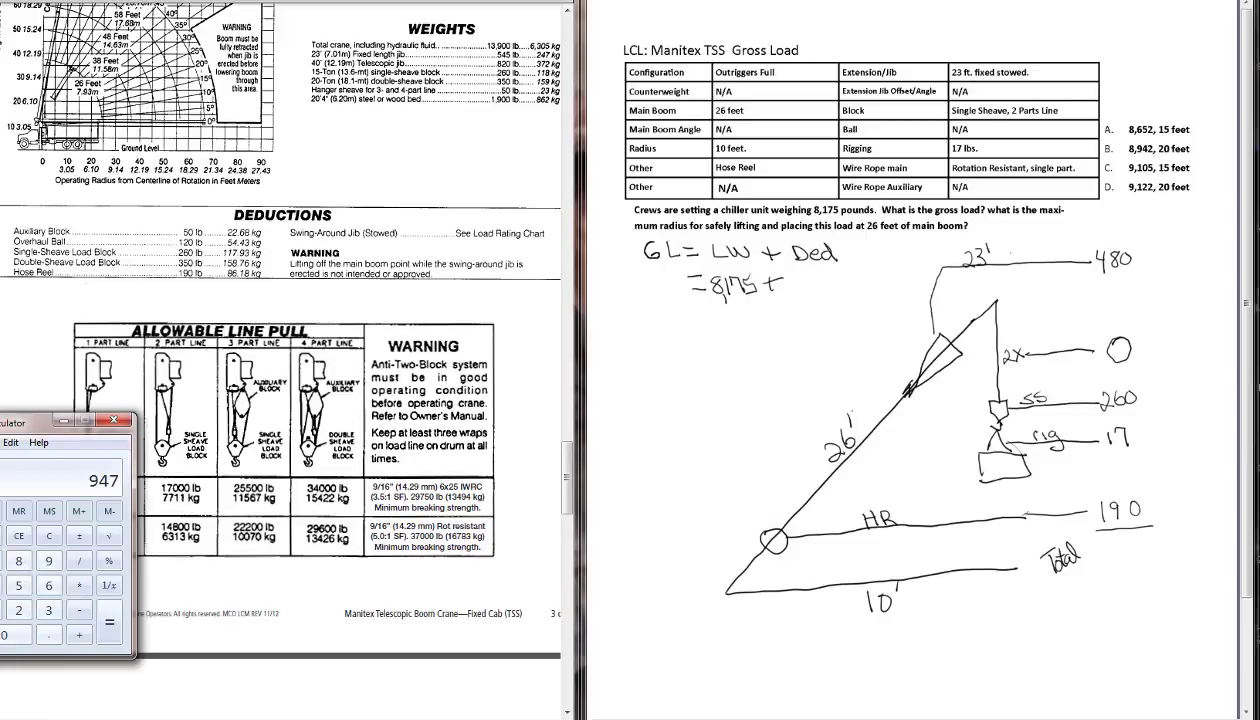
Step: Clear Calculator and add the deductions 480 + 260 + 17 + 190
left_click(48, 535)
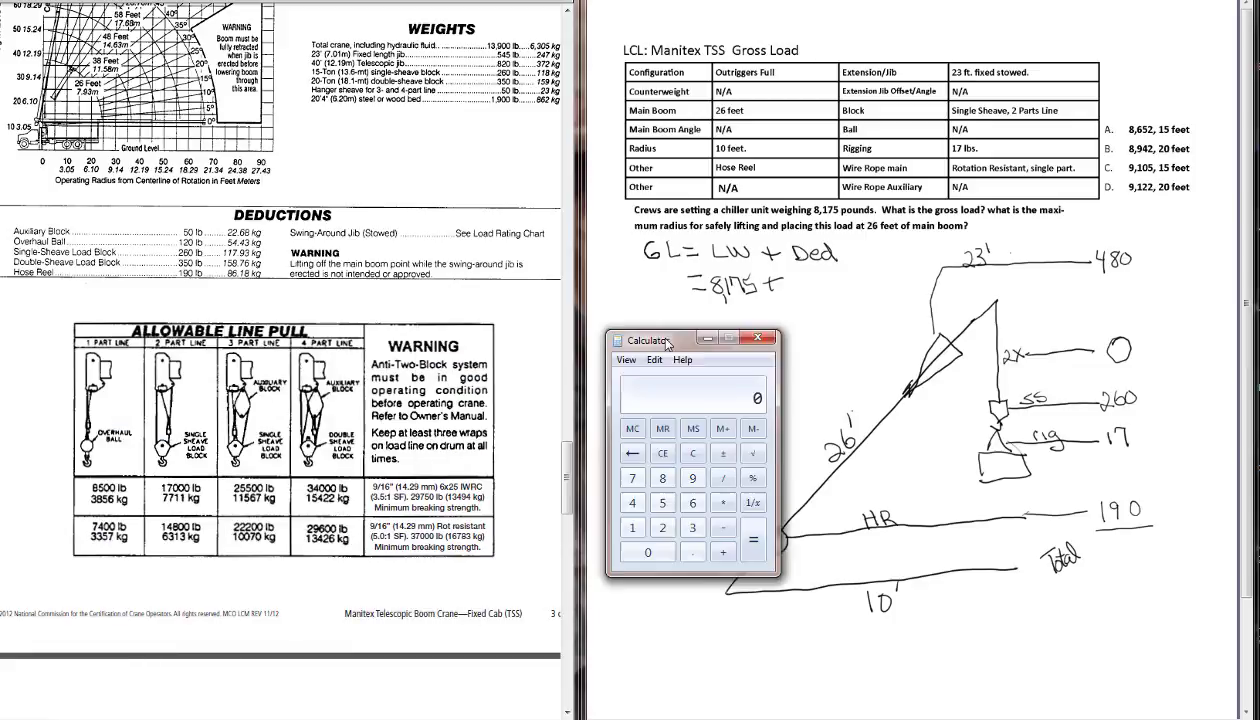
left_click(521, 497)
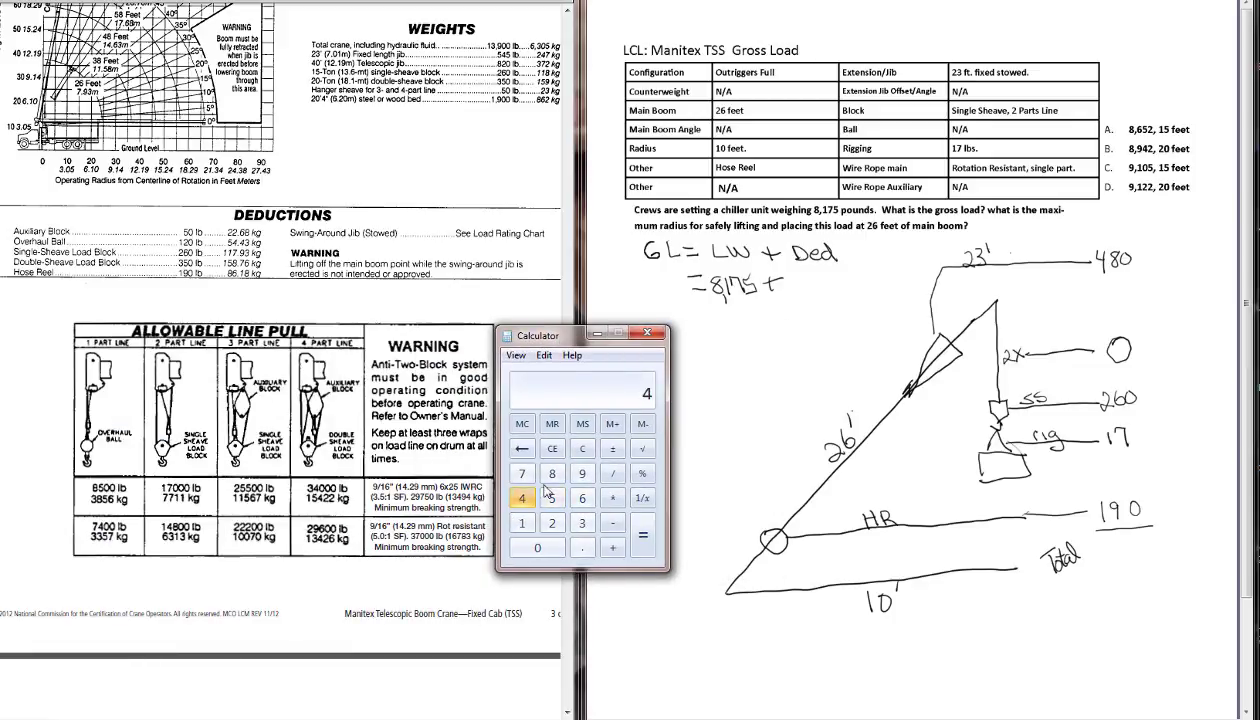
left_click(537, 547)
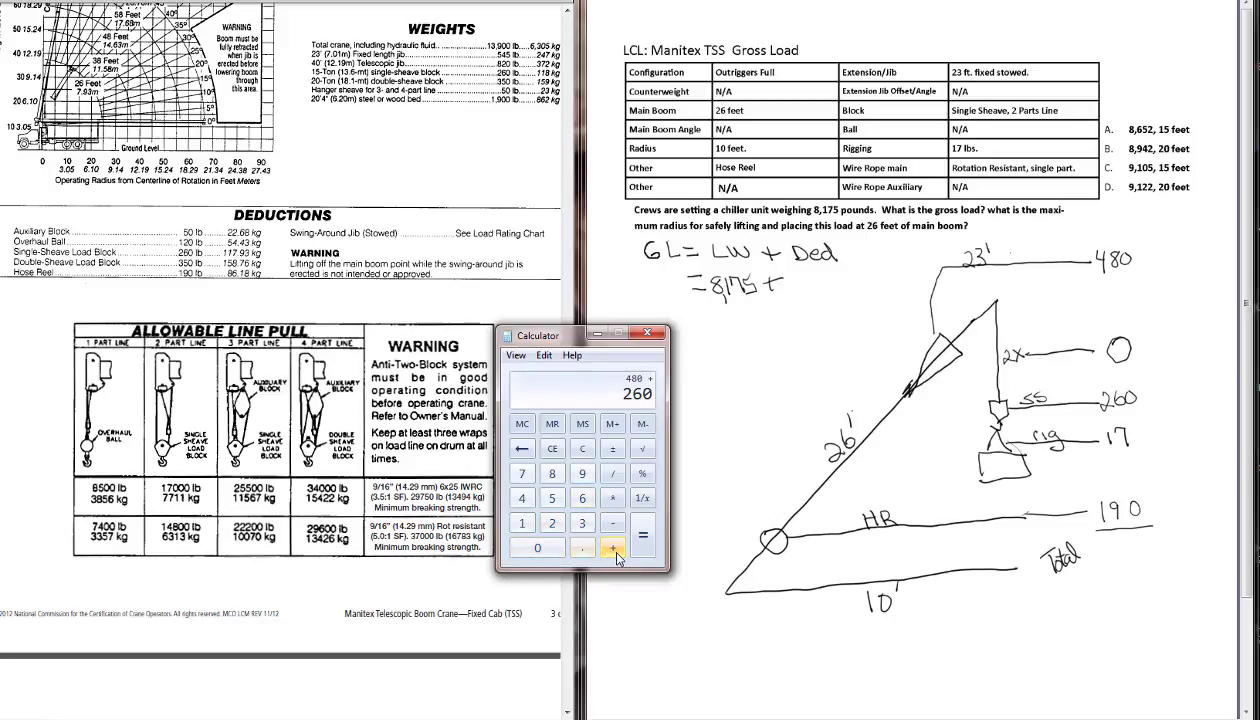
left_click(642, 543)
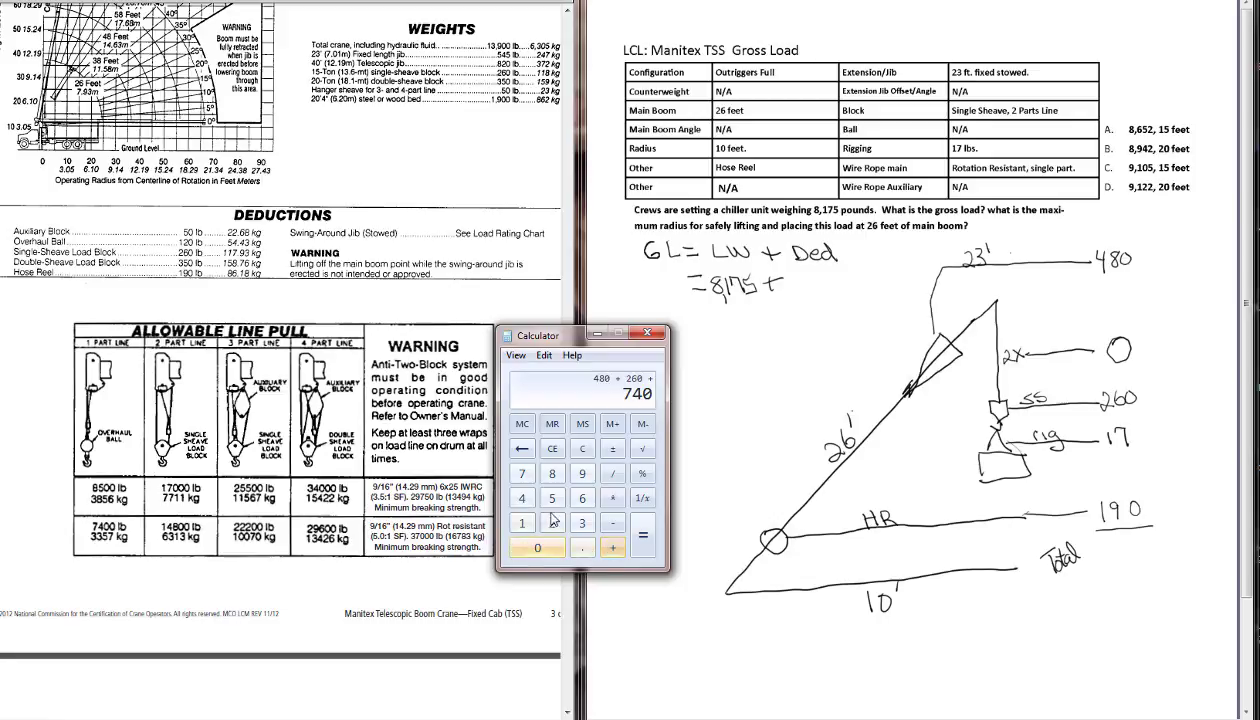
left_click(642, 549)
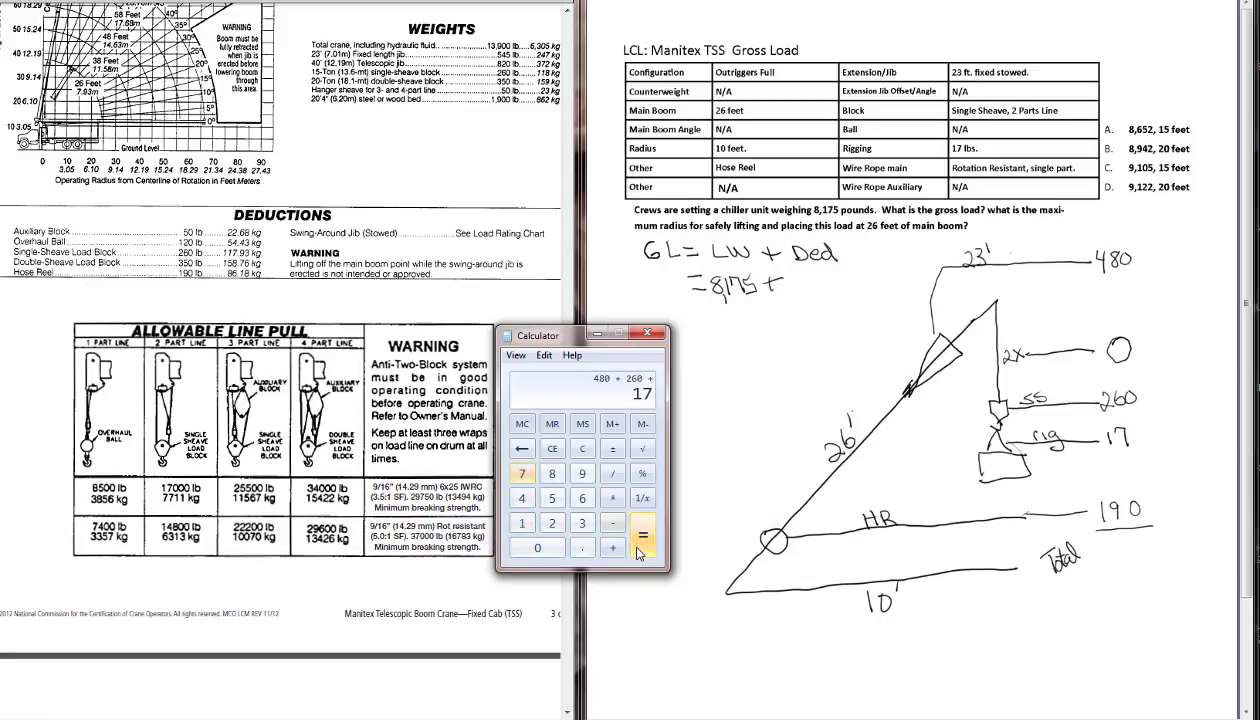
left_click(642, 522)
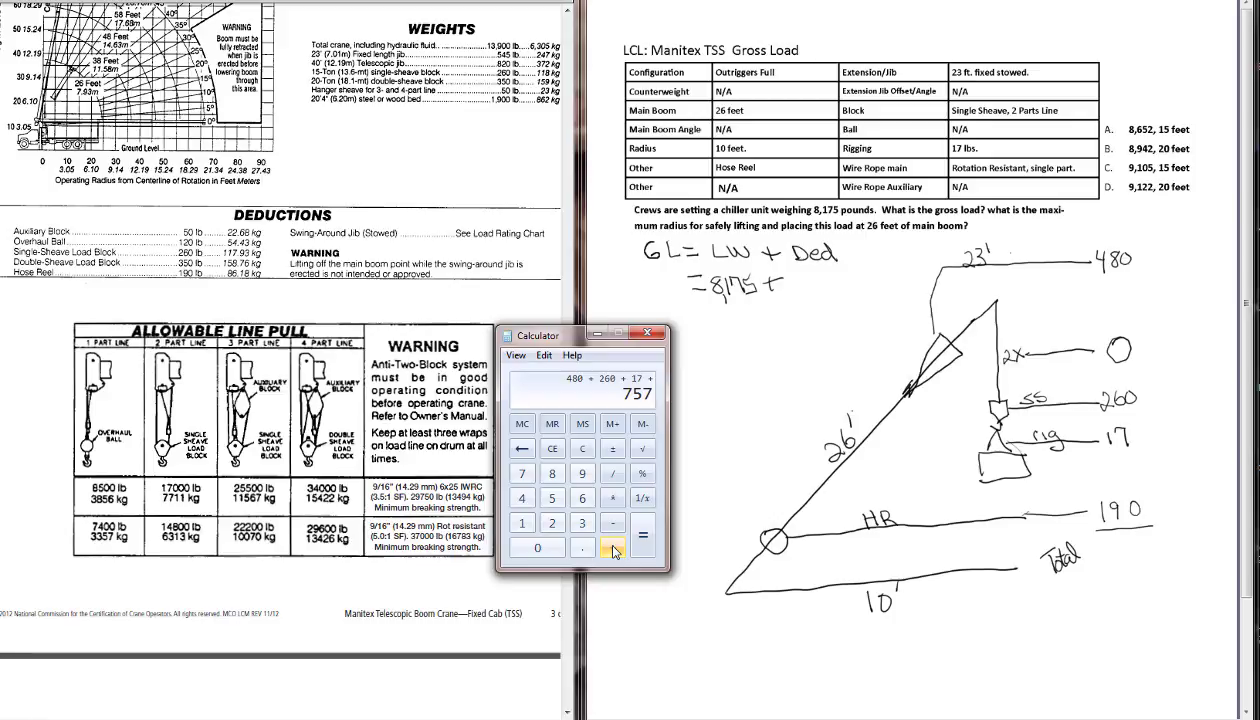
left_click(581, 473)
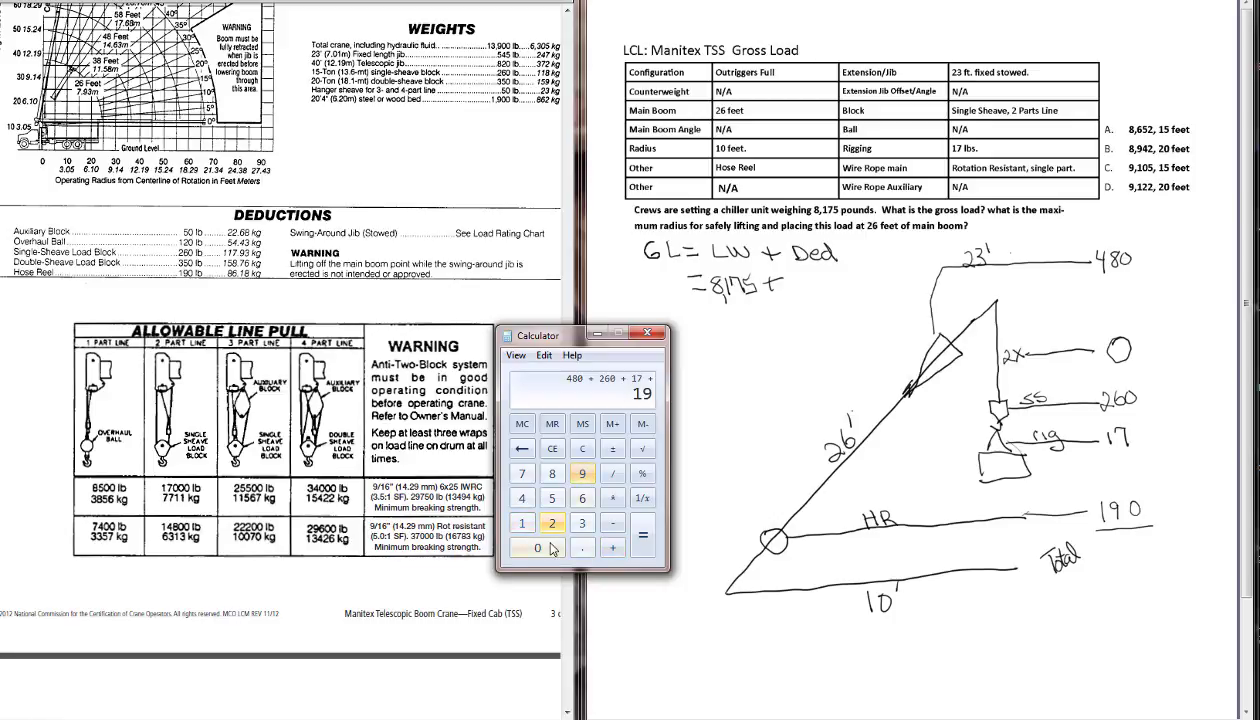
left_click(642, 548)
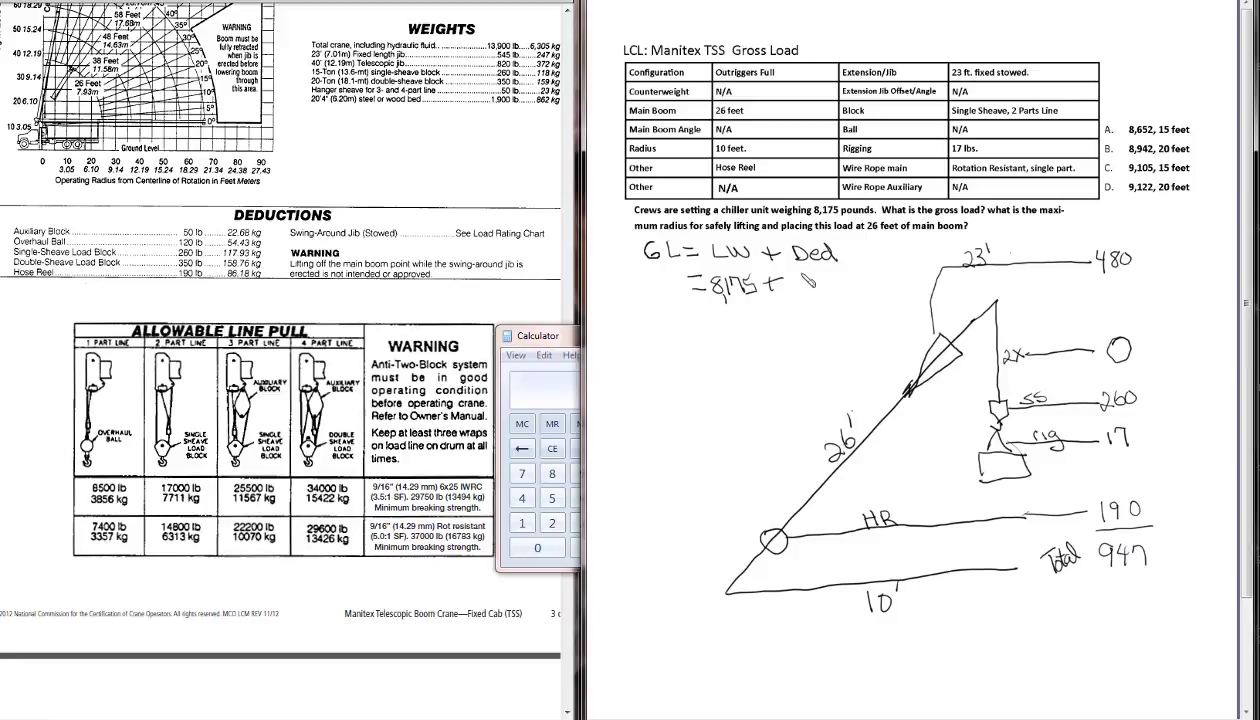
Step: Add 947 to the 8,175 lb load weight in Calculator, giving 9,122
type("940")
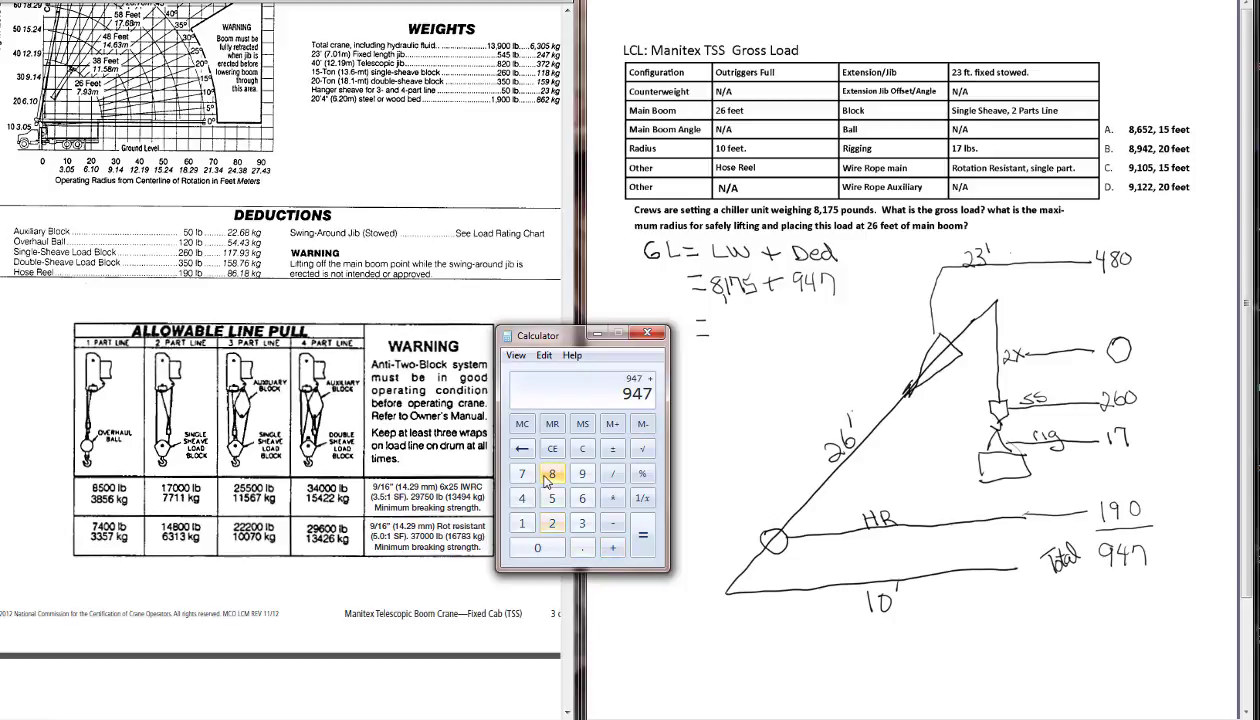
left_click(551, 498)
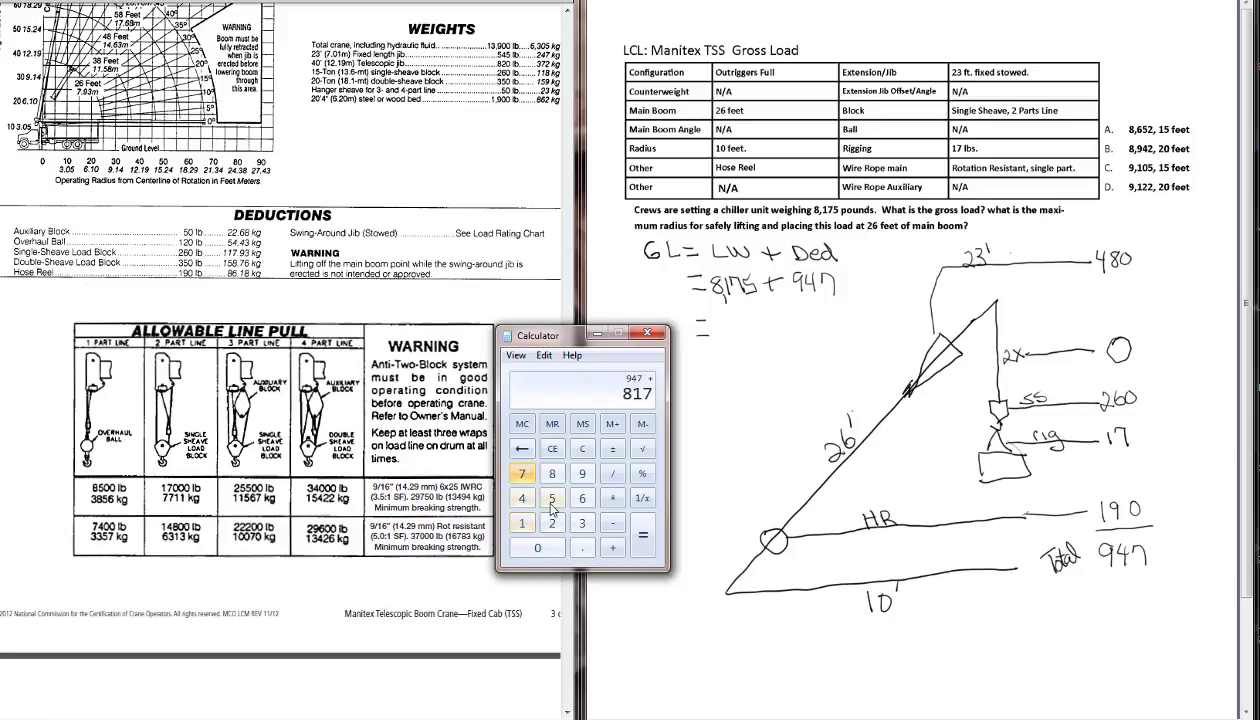
left_click(642, 521)
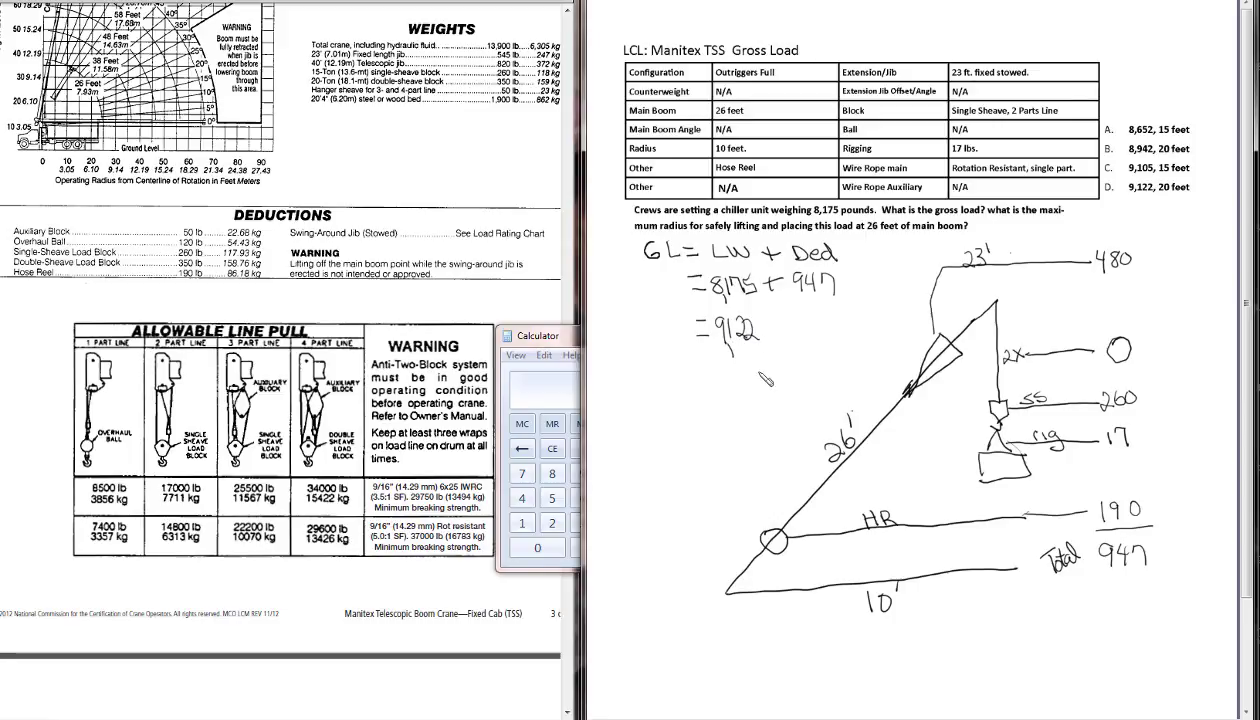
Step: Scroll the left PDF down to the Load Ratings chart with outriggers extended
scroll("down", 3)
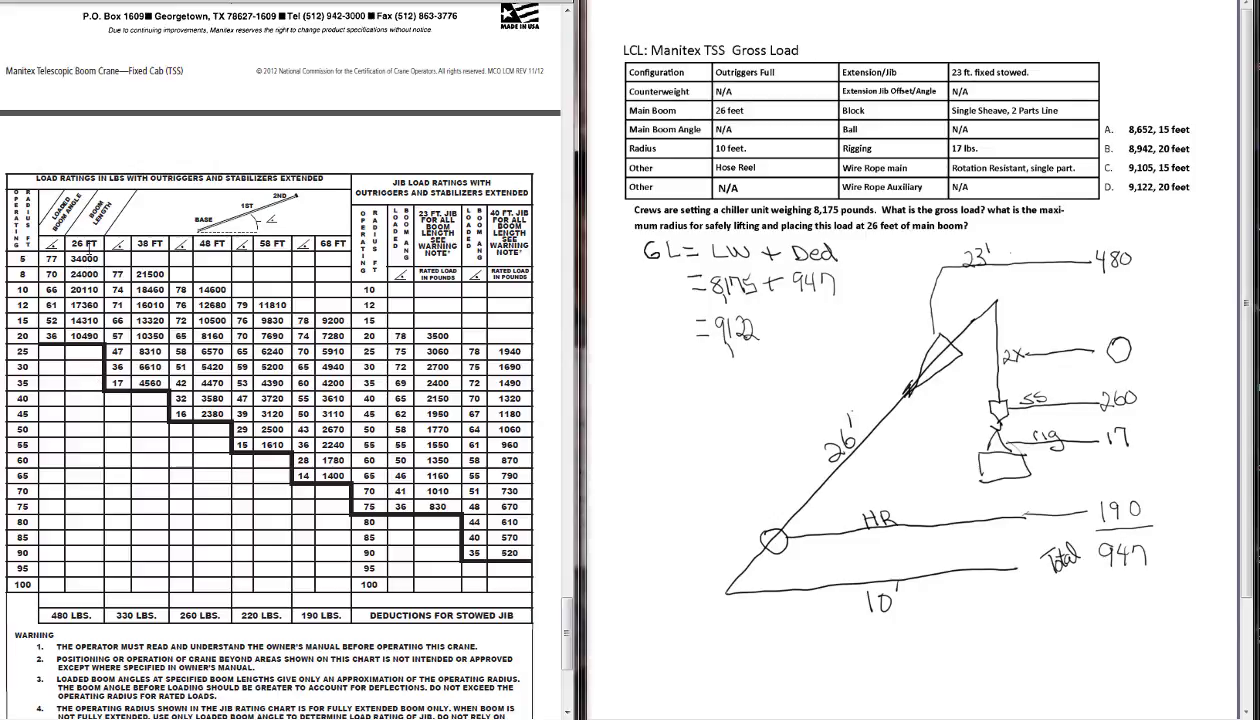
mouse_move(89, 245)
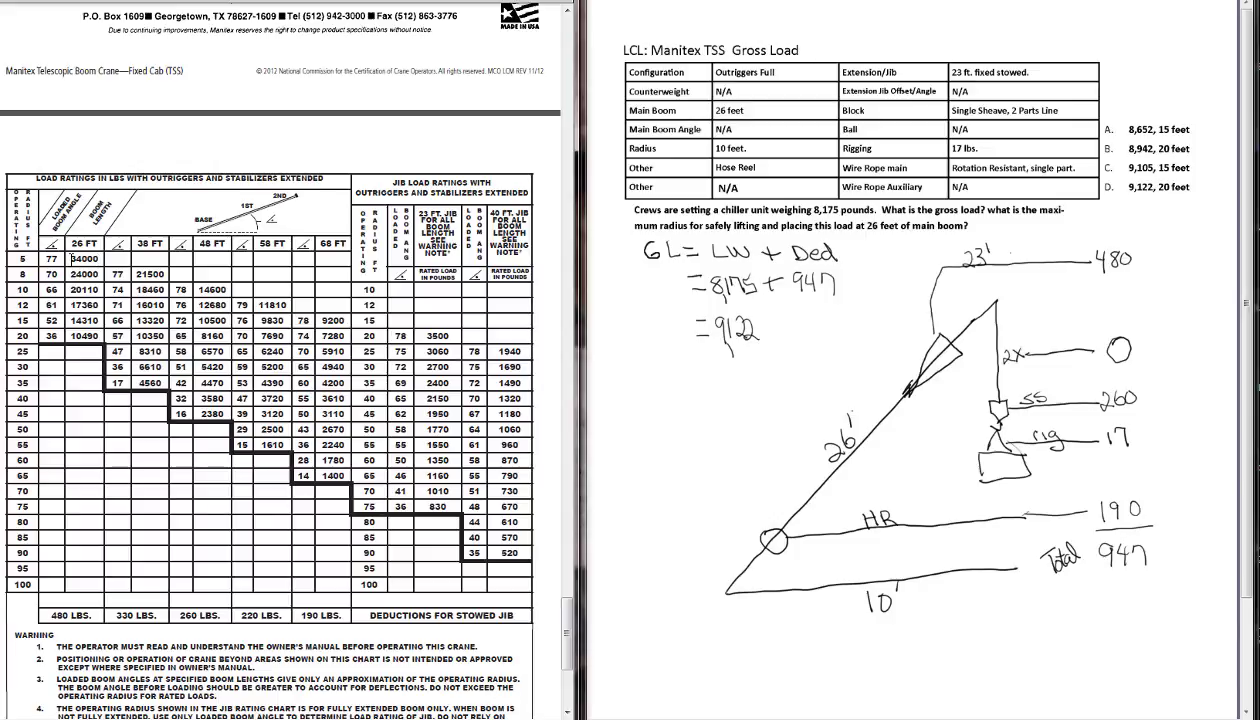
mouse_move(85, 368)
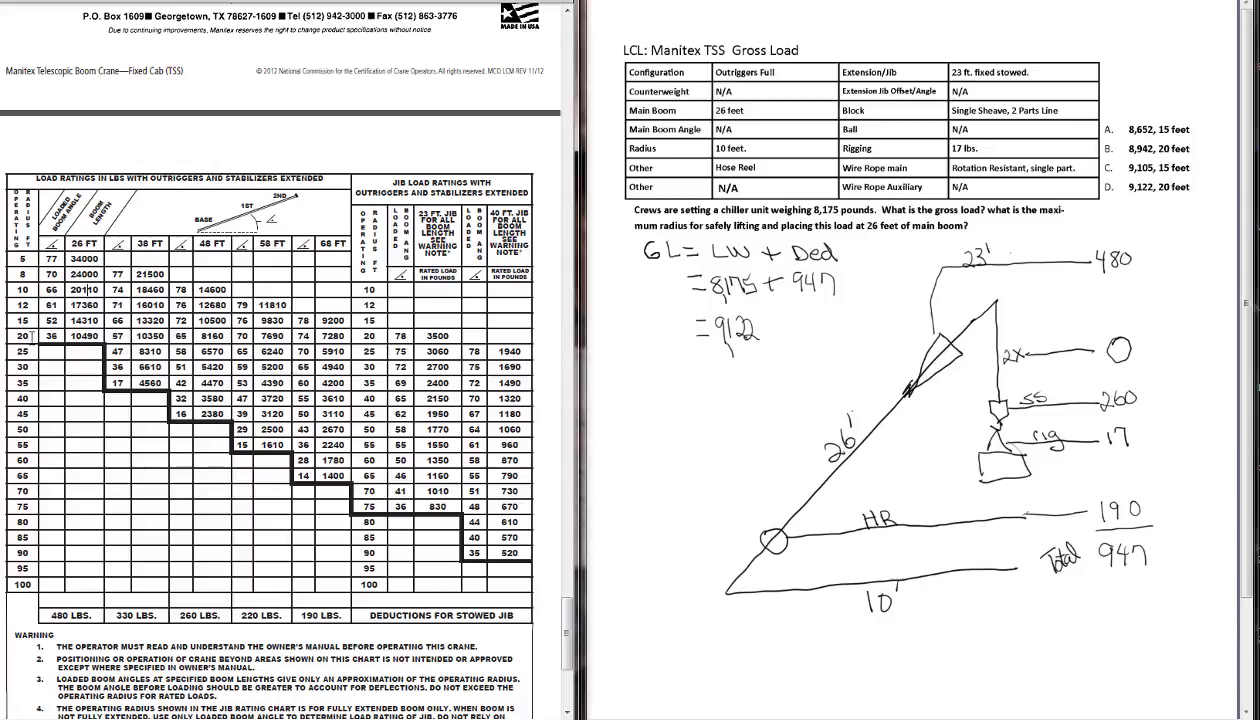
Step: Write 20' as the maximum radius on the worksheet
type("20°")
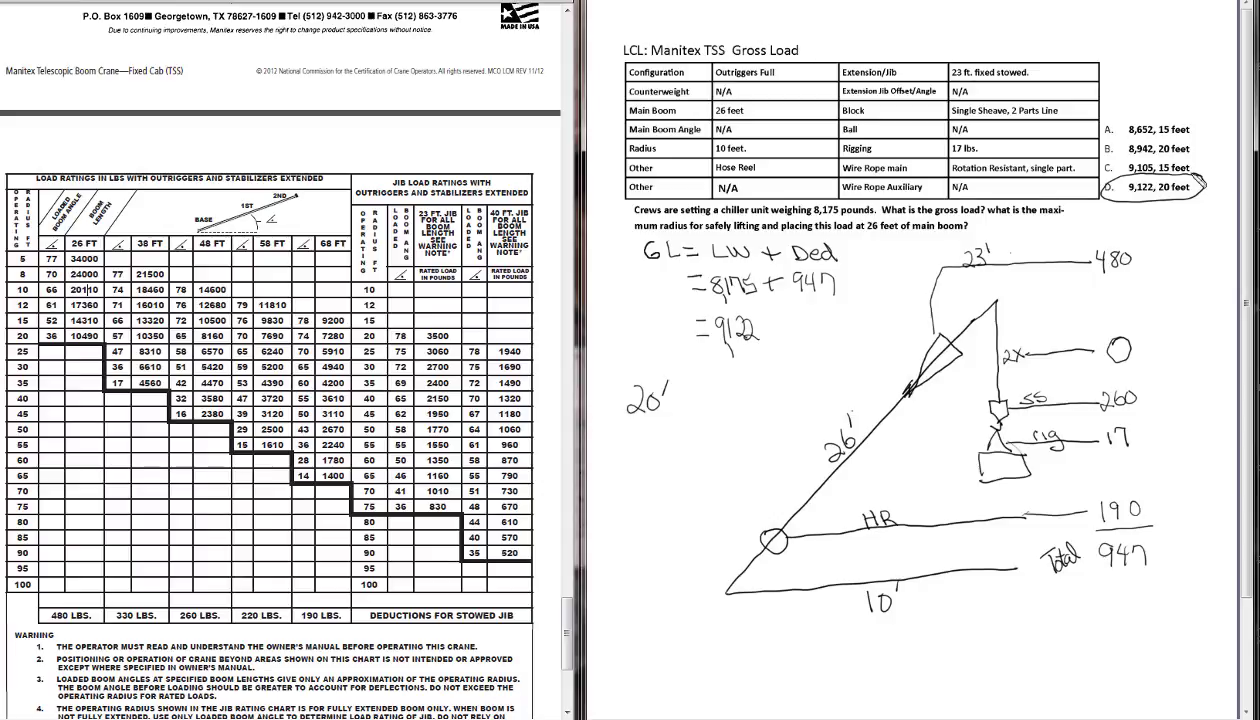
mouse_move(170, 508)
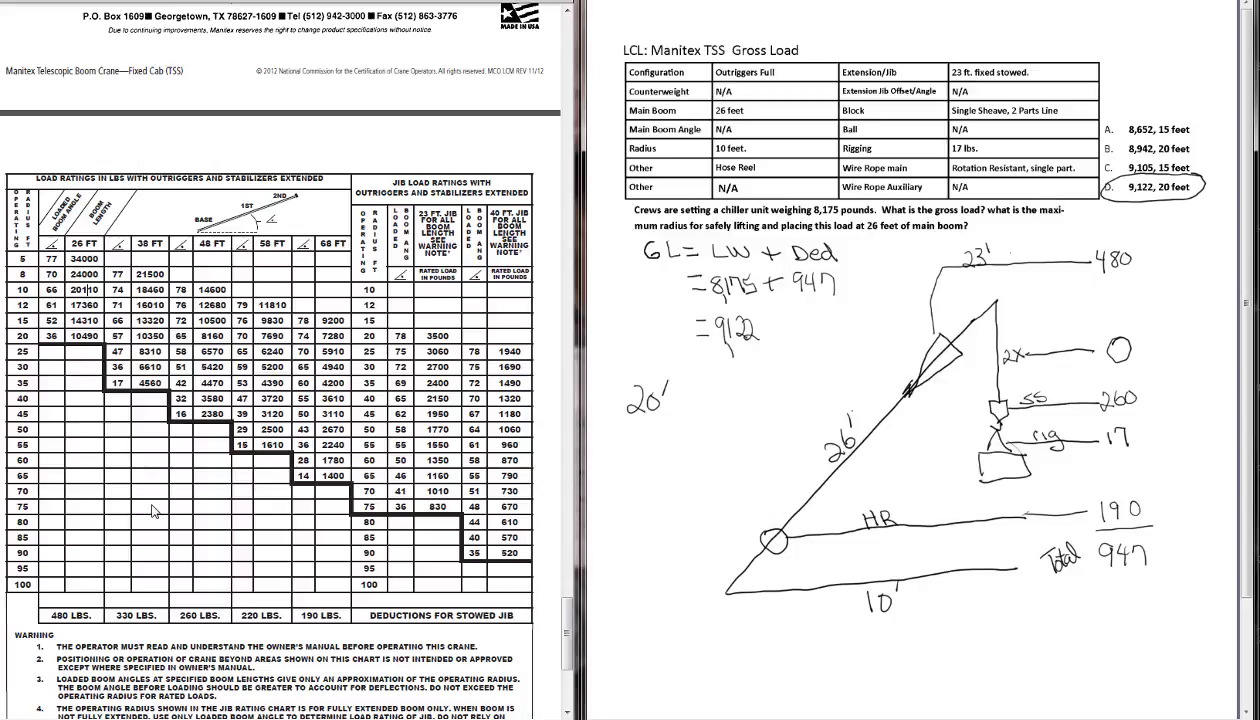
mouse_move(156, 520)
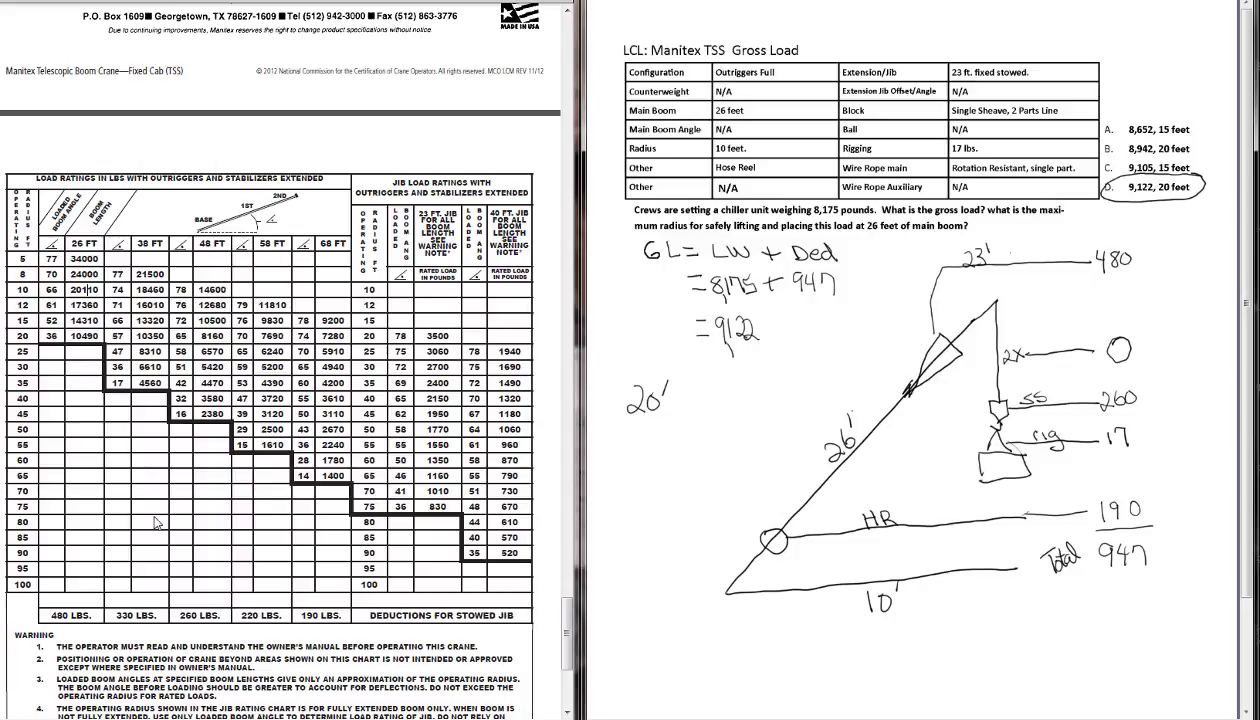